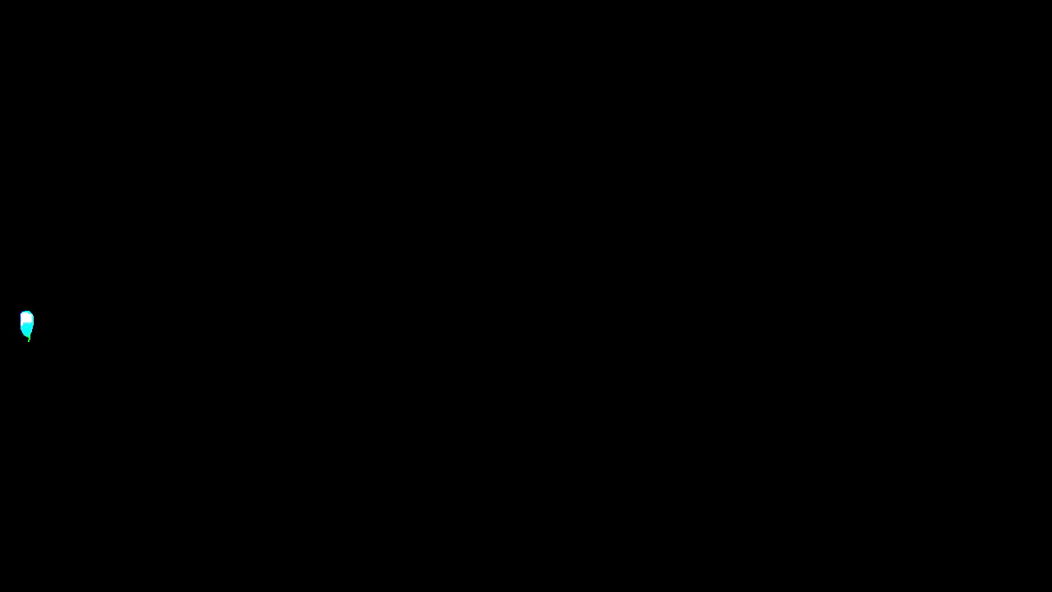
pyautogui.moveTo(163, 475)
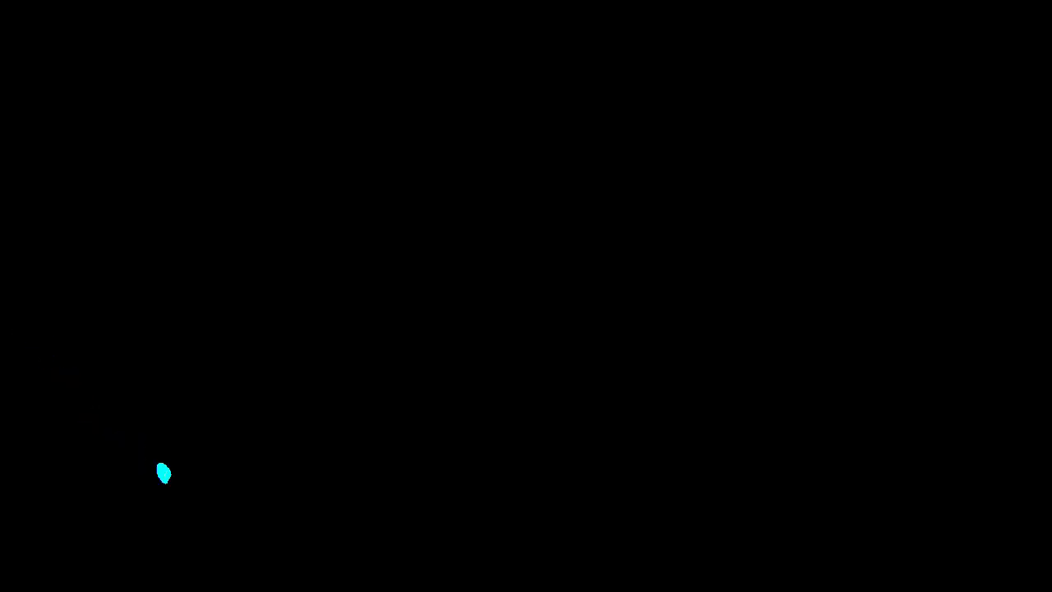